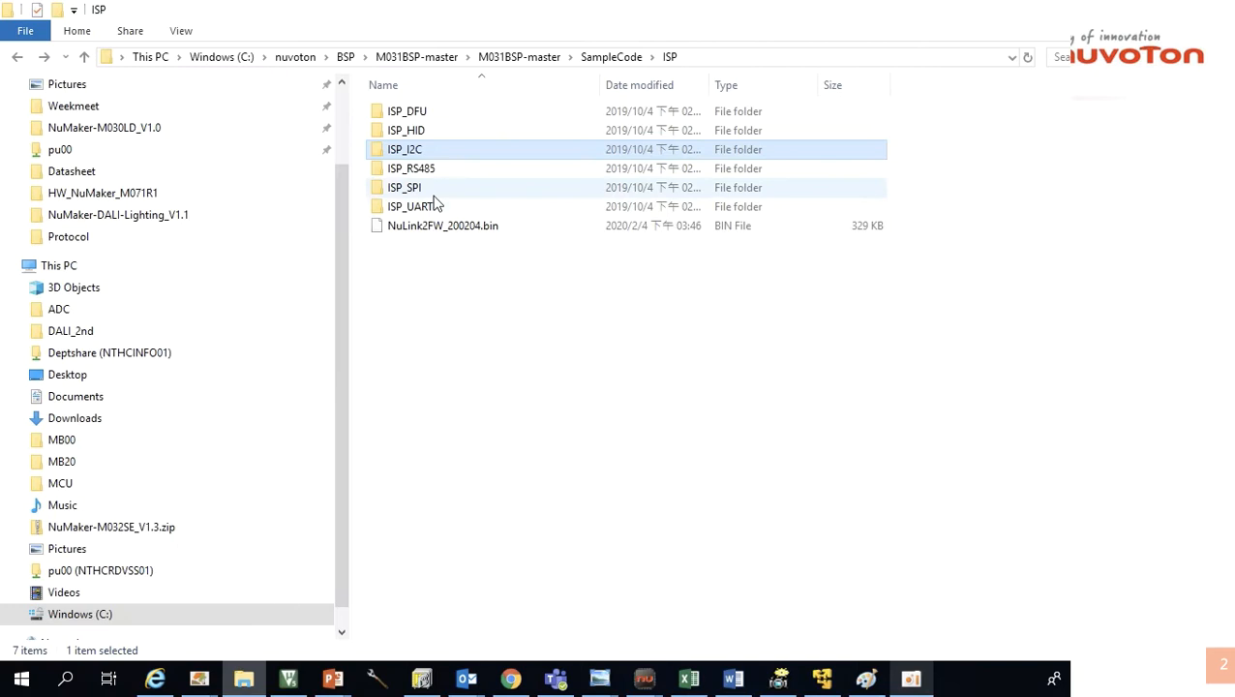
mouse_move(424, 150)
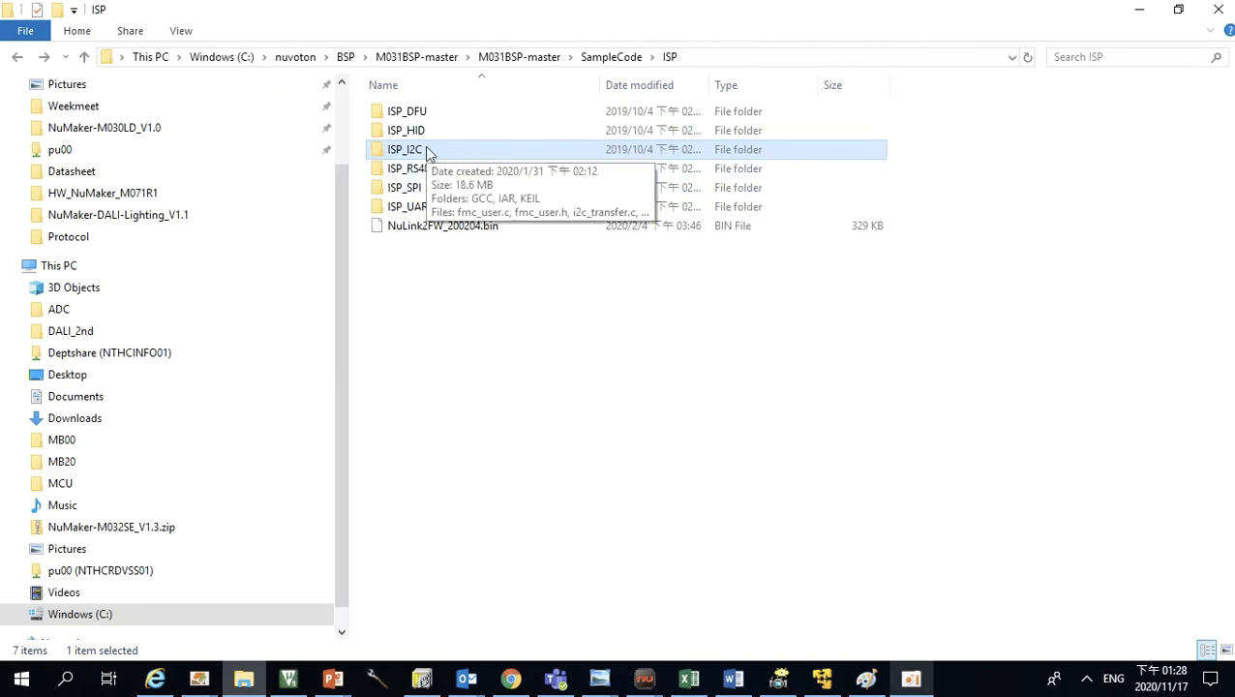
mouse_move(444, 157)
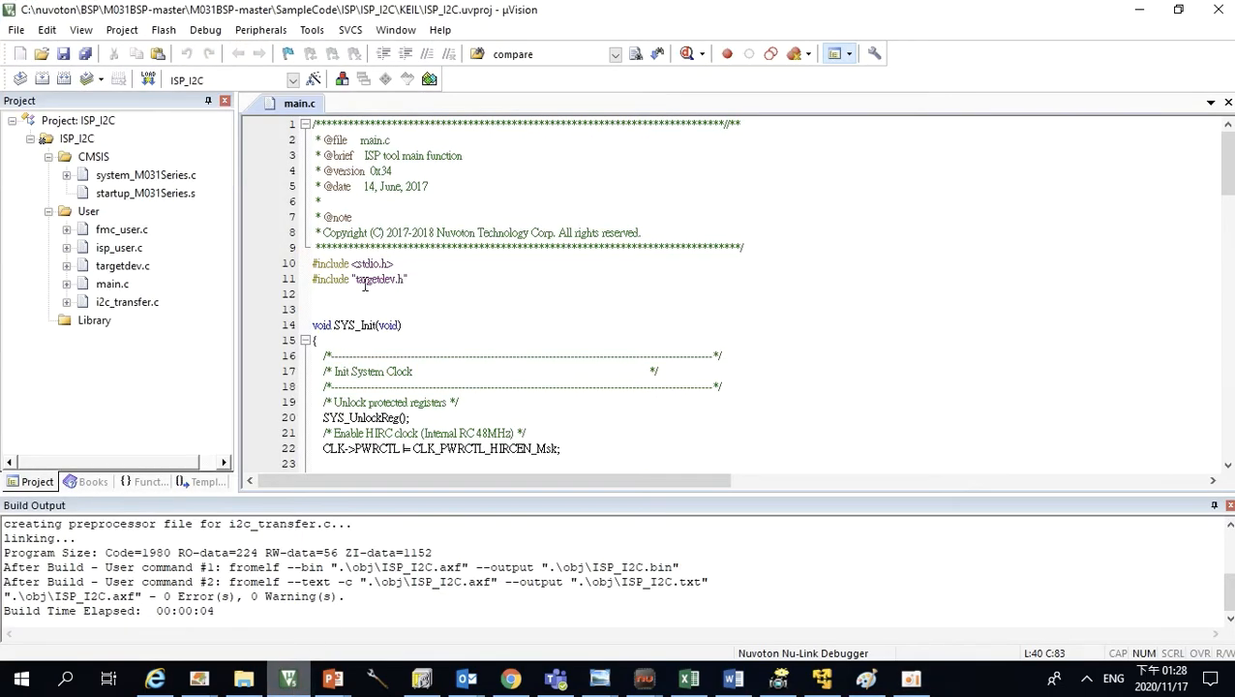
Confirm the build output shows ISP_I2C.bin, then return to the ISP_I2C folder.
left_click(112, 283)
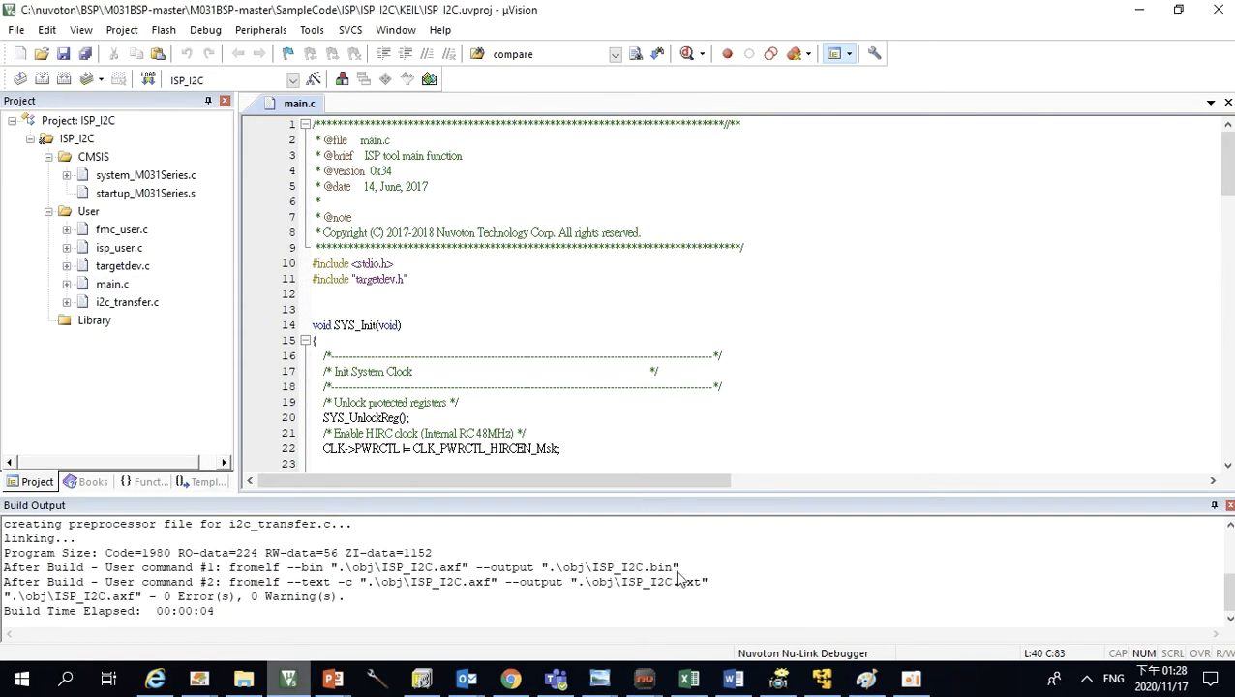
mouse_move(663, 554)
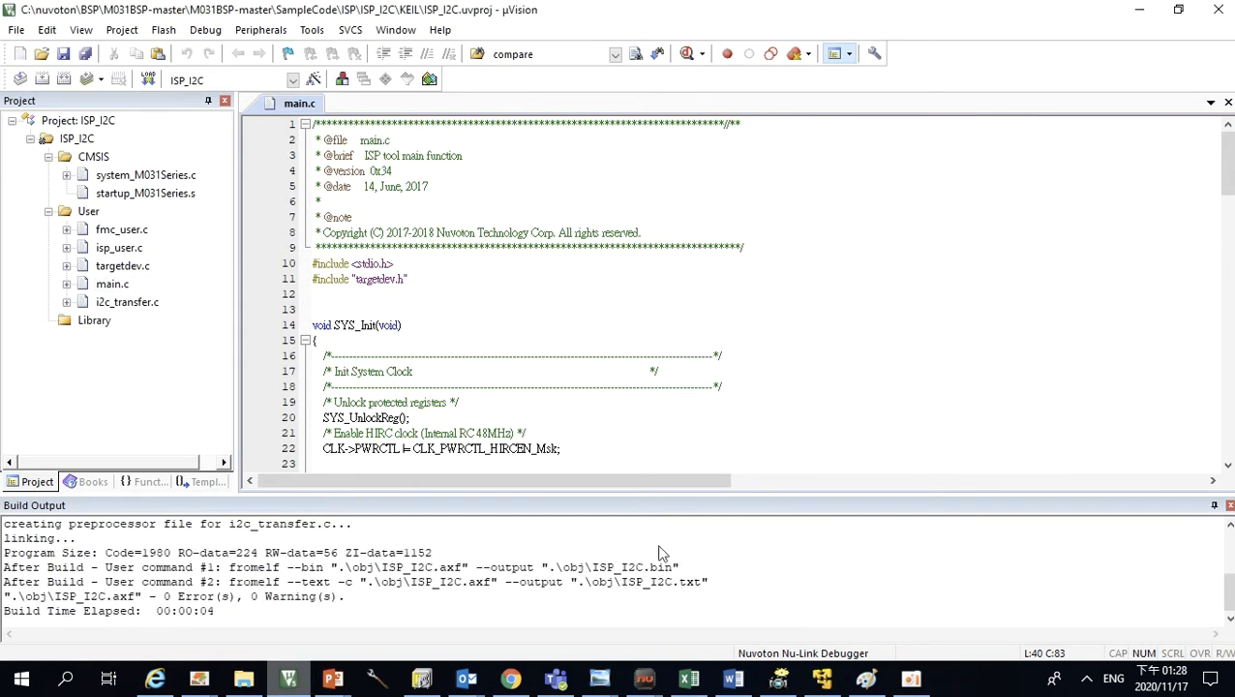
left_click(243, 677)
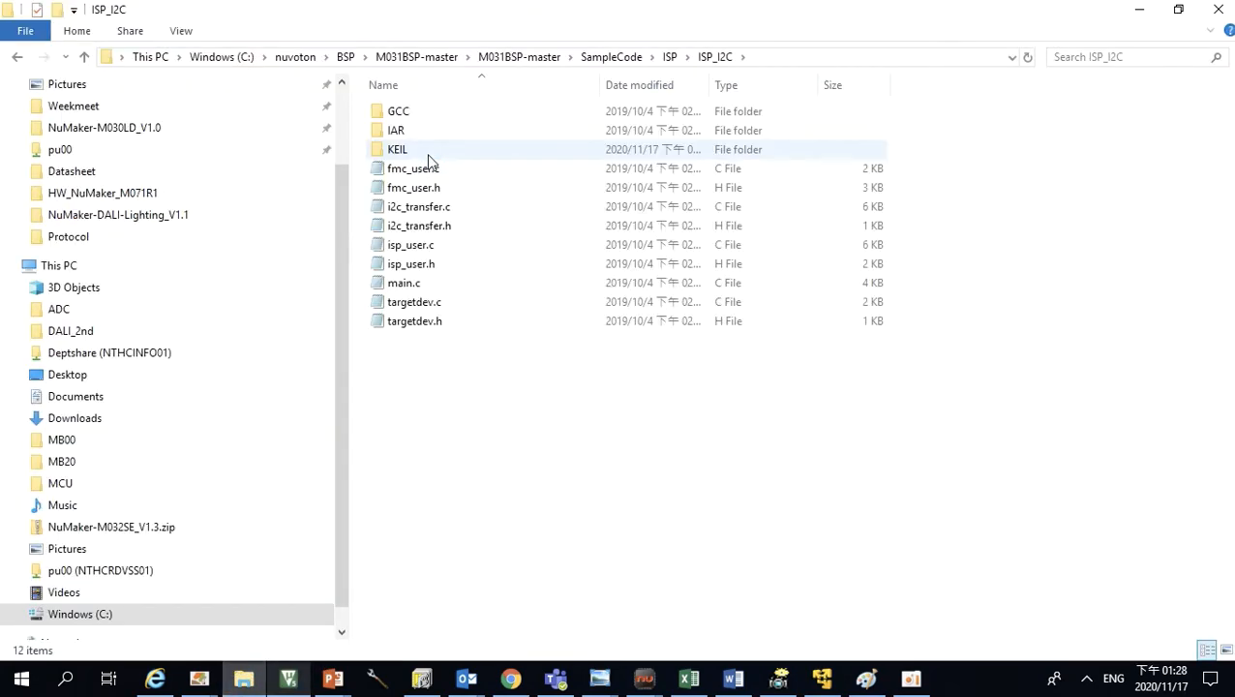
Browse into the KEIL folder and then its obj build output folder.
double_click(397, 149)
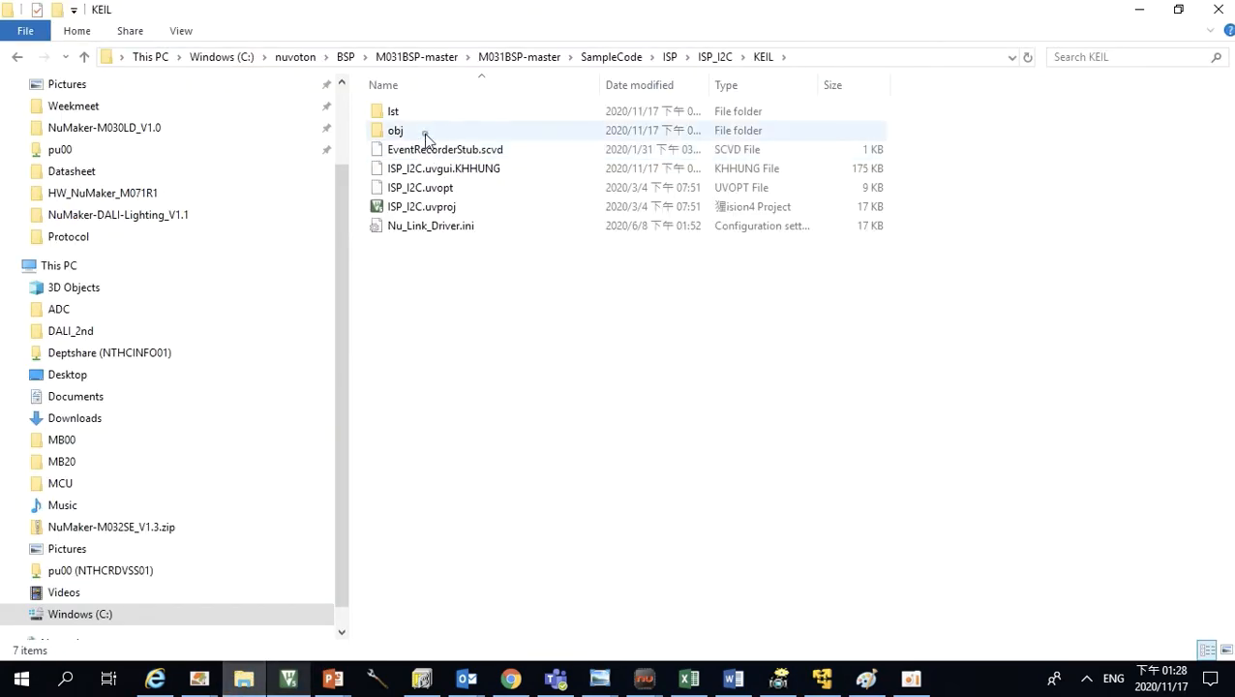
double_click(395, 130)
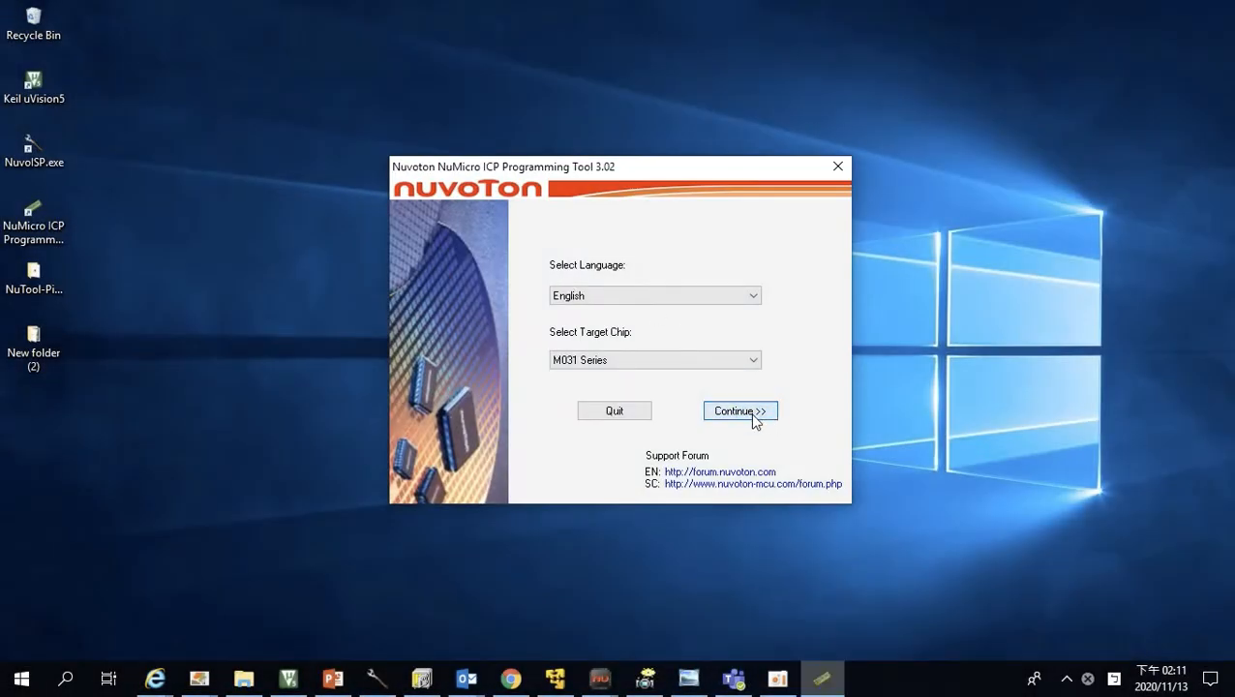
Connect to the M032SE3AE chip via Nu-Link2, declining the firmware restore.
left_click(739, 410)
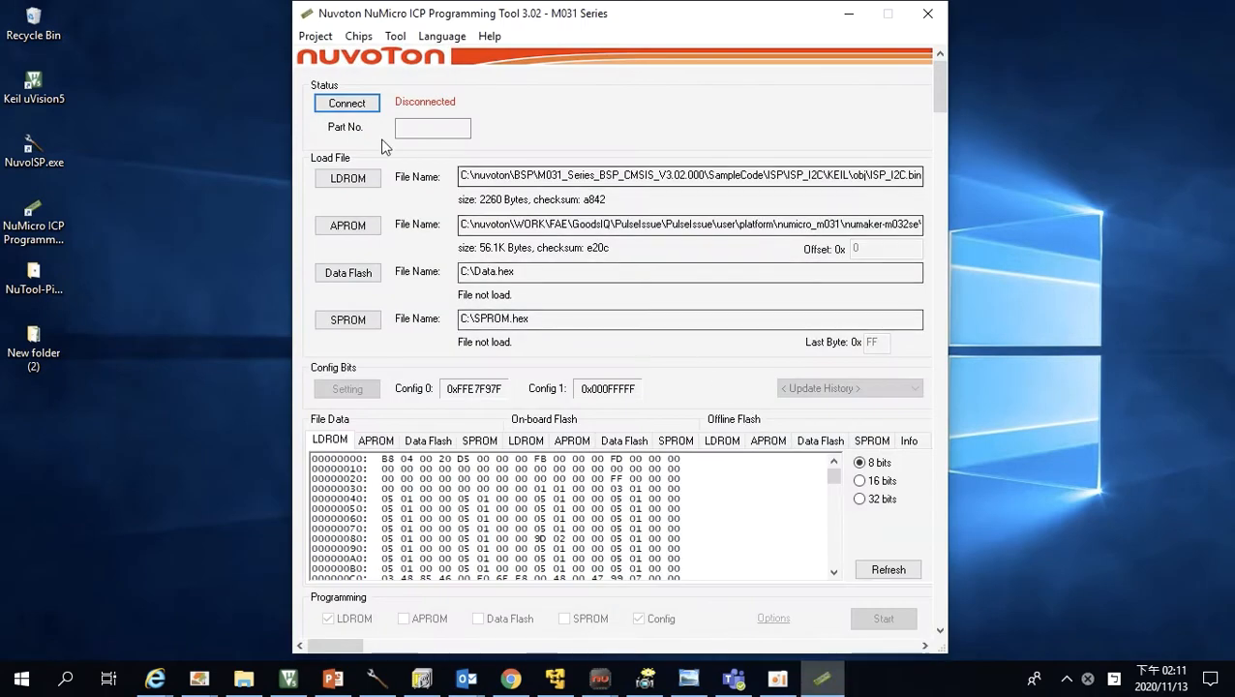
left_click(347, 103)
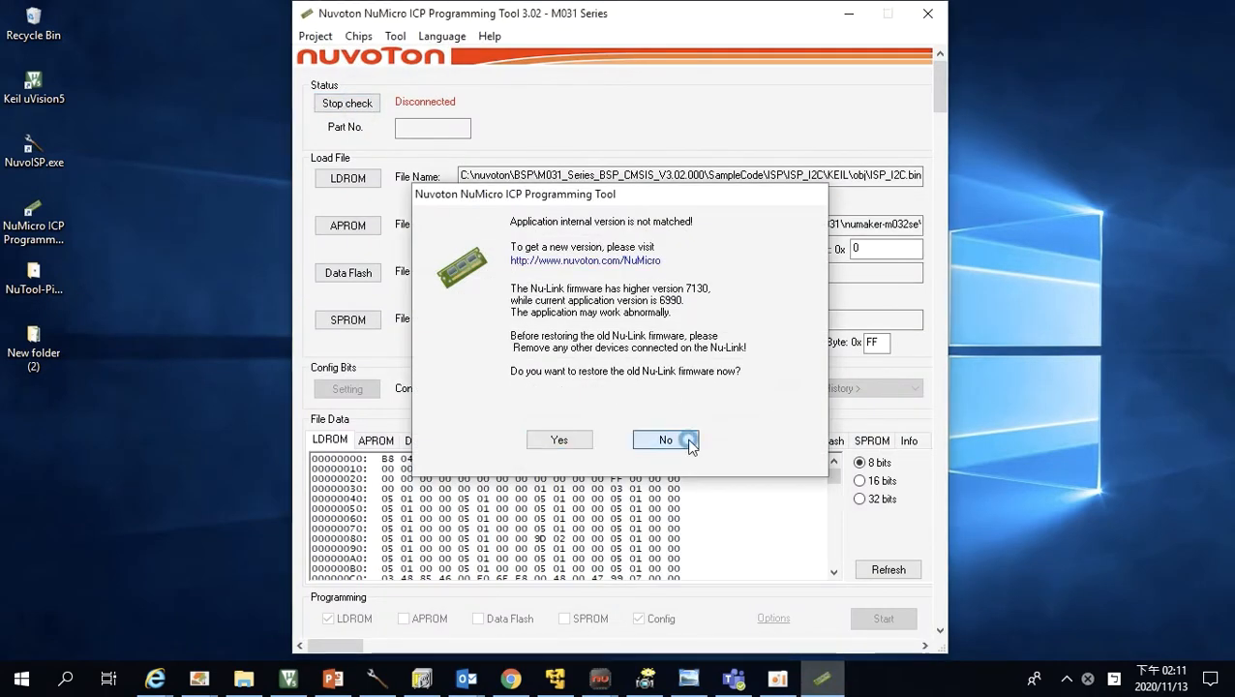
left_click(665, 440)
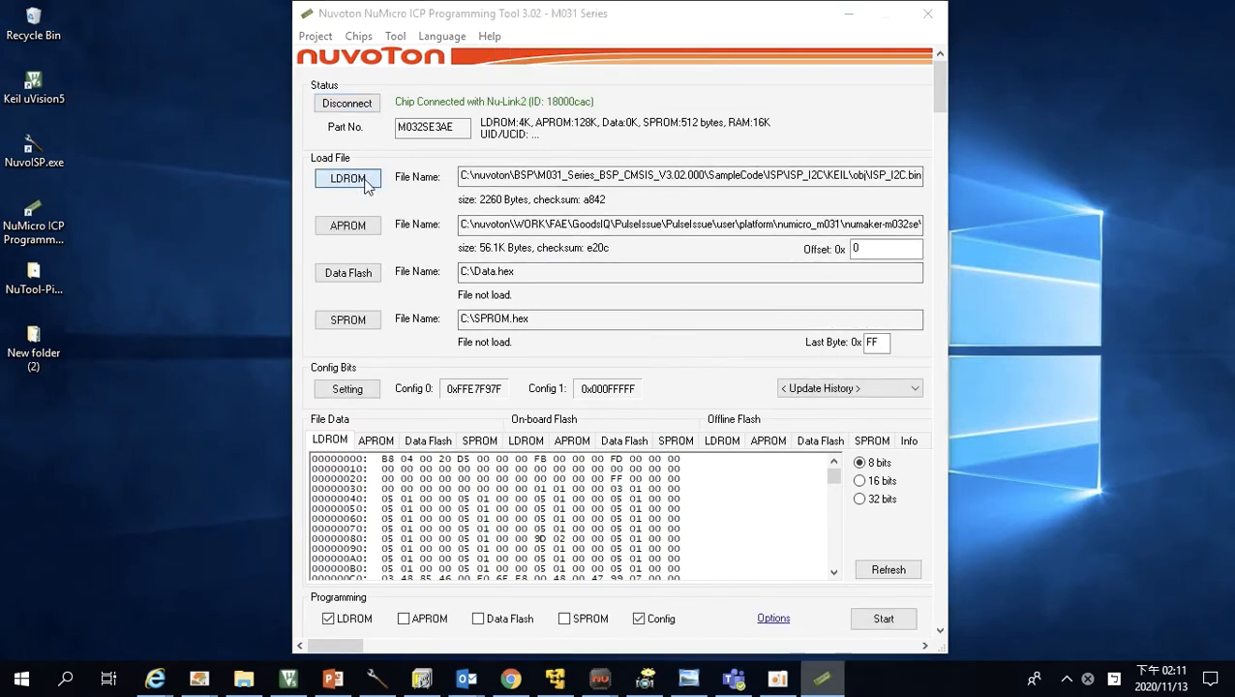
Choose ISP_I2C.bin from the KEIL\obj folder as the LDROM file.
left_click(347, 178)
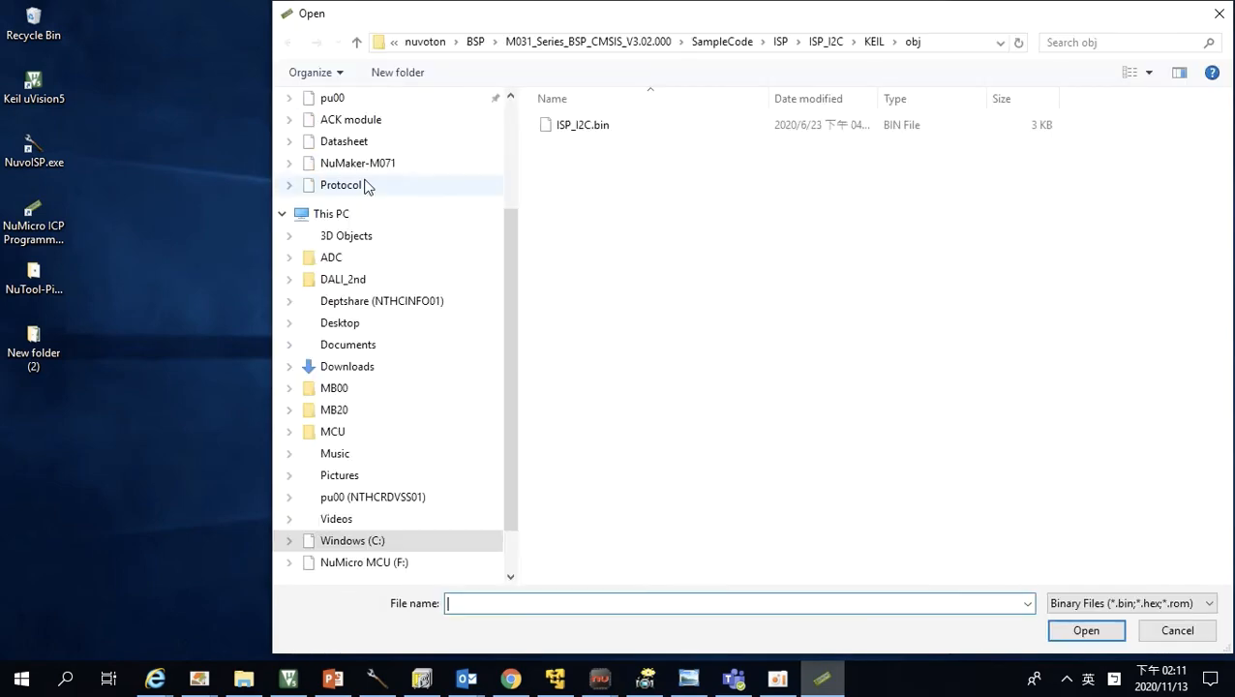
mouse_move(582, 124)
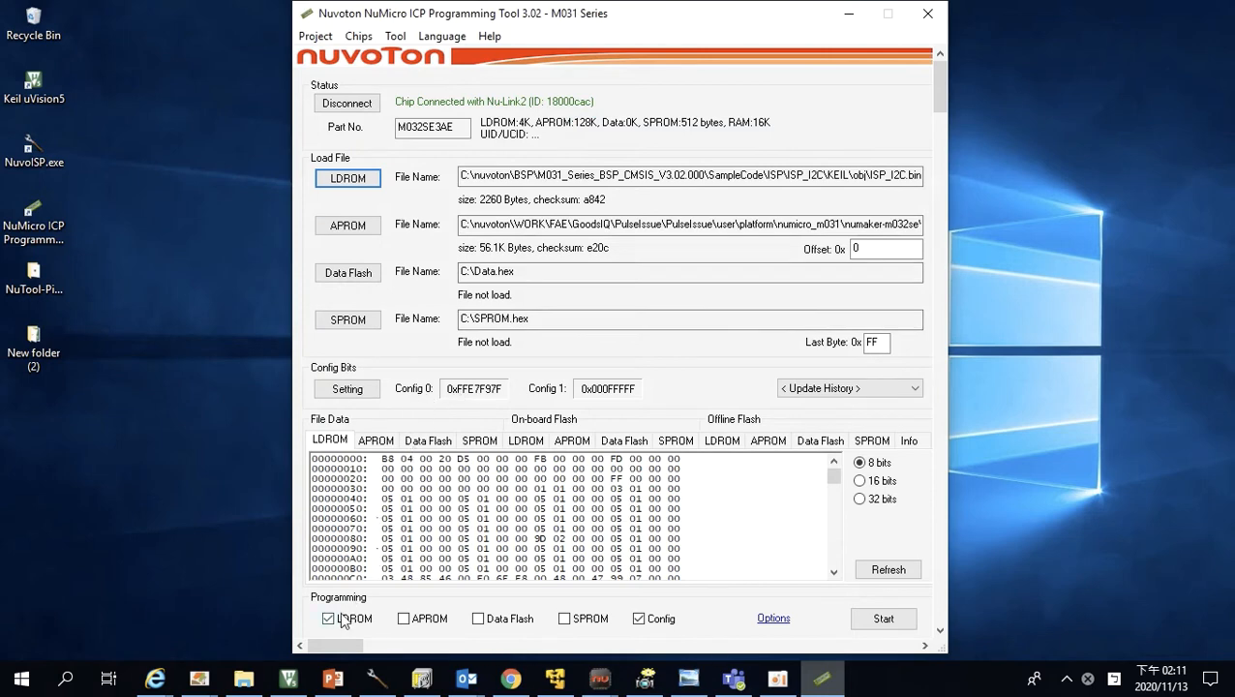
Set the Config Bits boot option to LDROM.
left_click(346, 388)
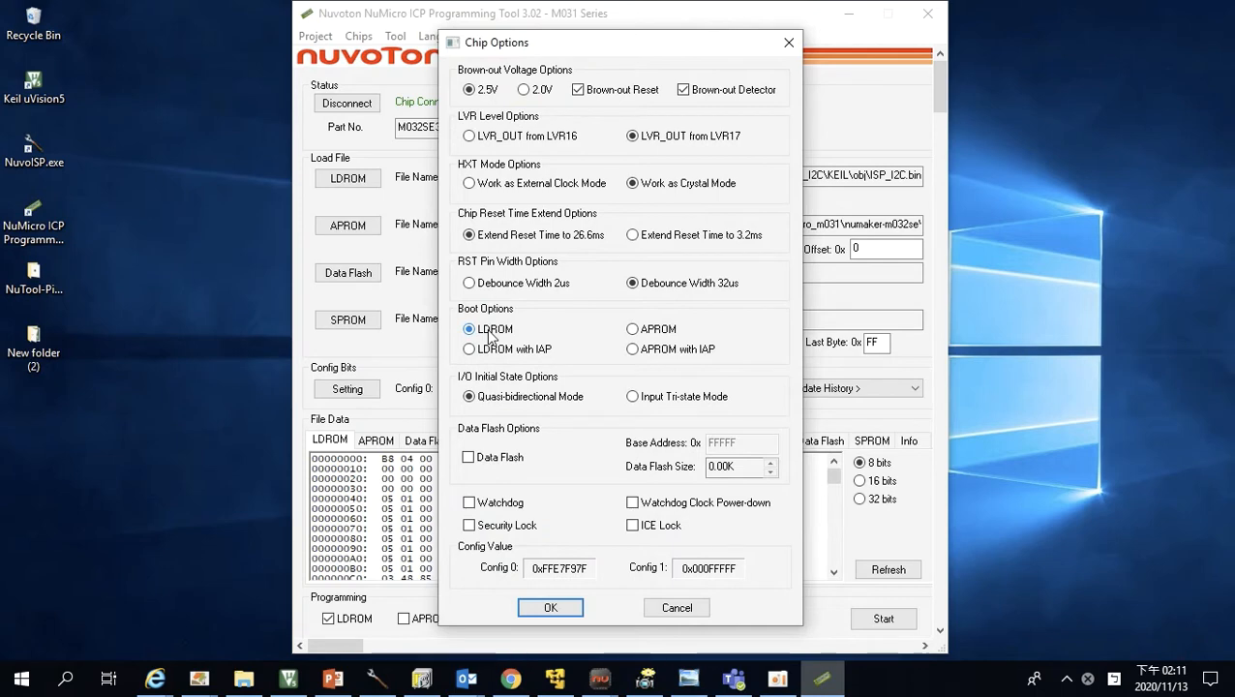
left_click(549, 607)
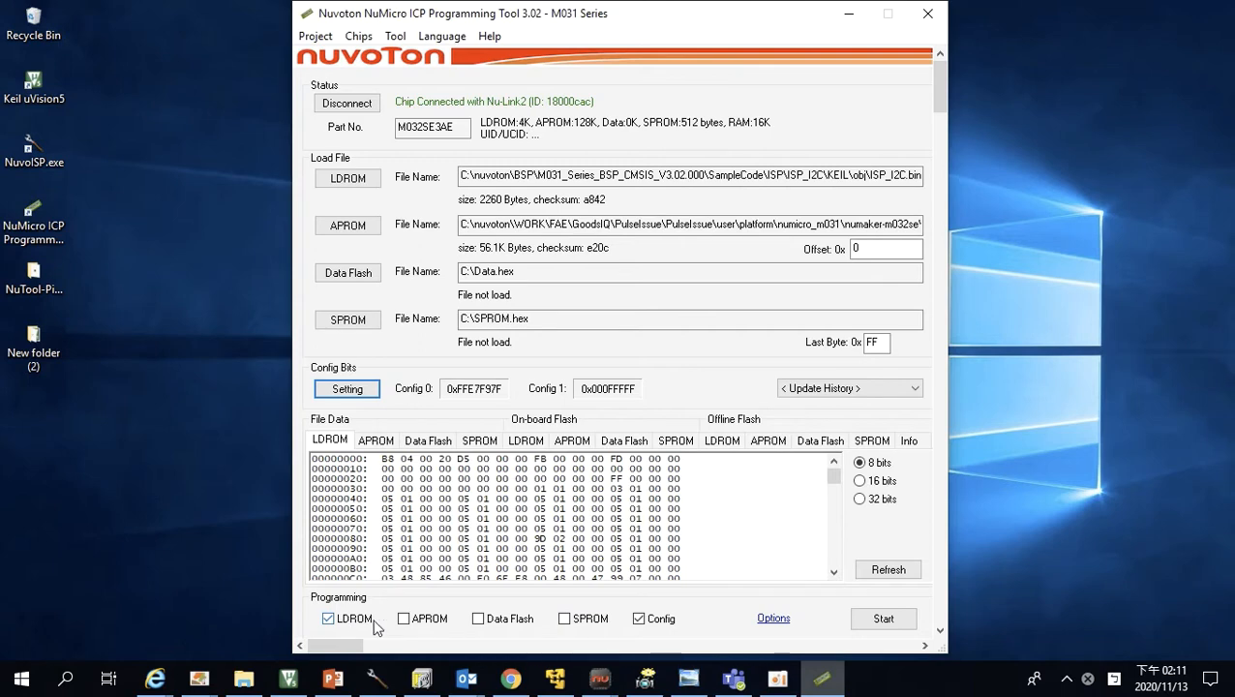
mouse_move(773, 617)
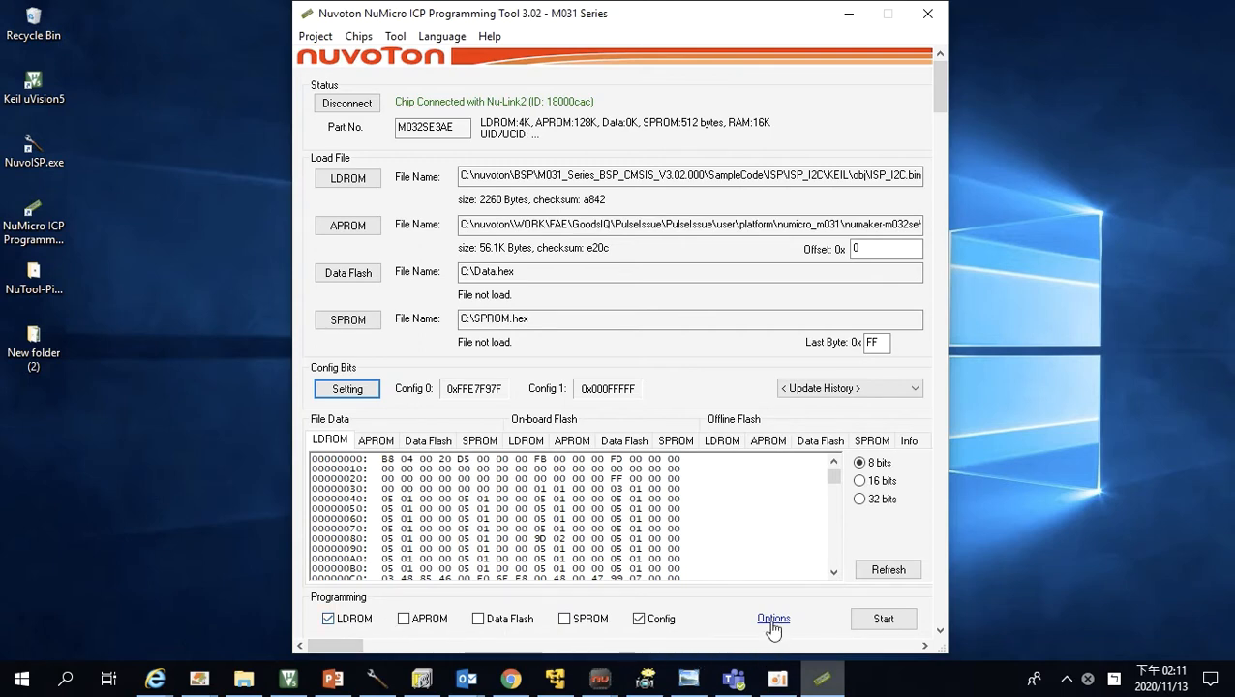
Confirm erase, program and verify options, then flash LDROM and Config.
left_click(773, 619)
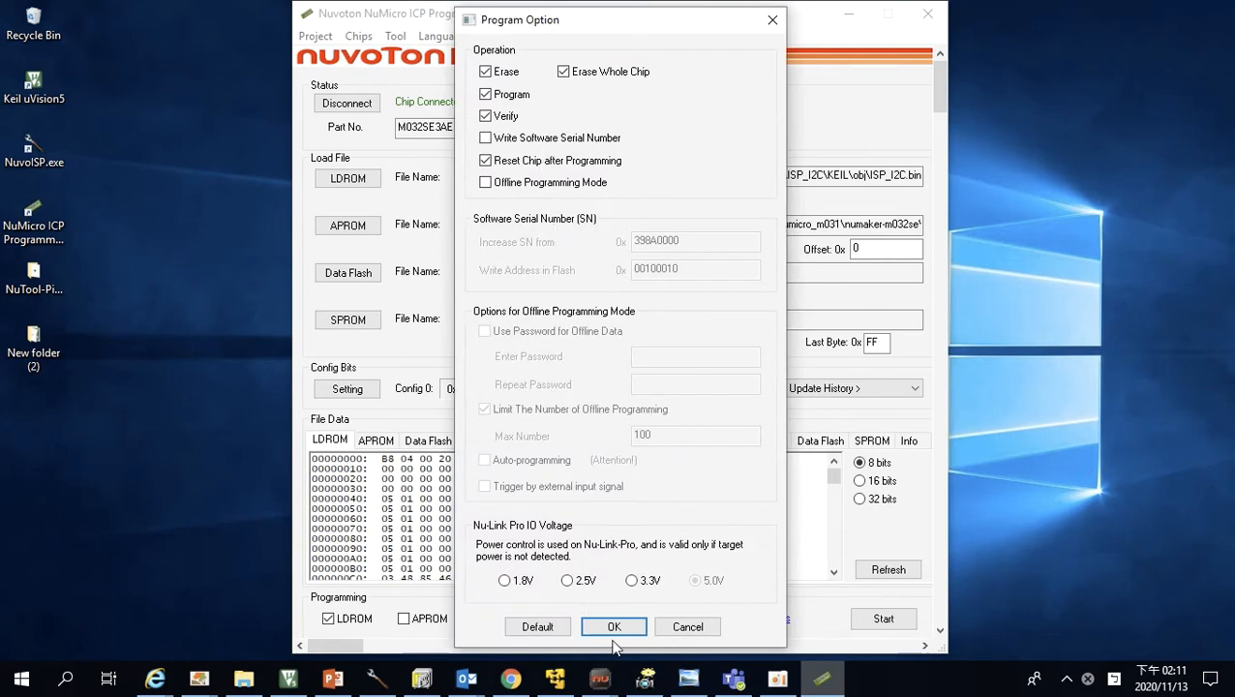
left_click(614, 626)
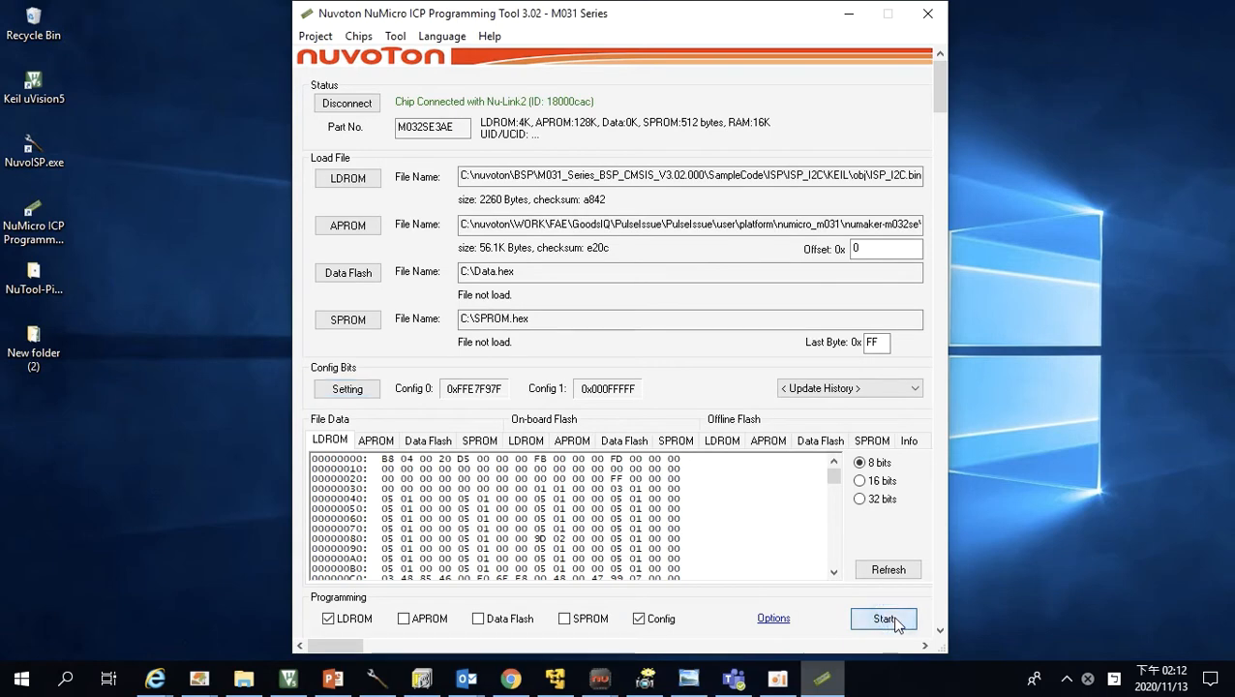
left_click(882, 619)
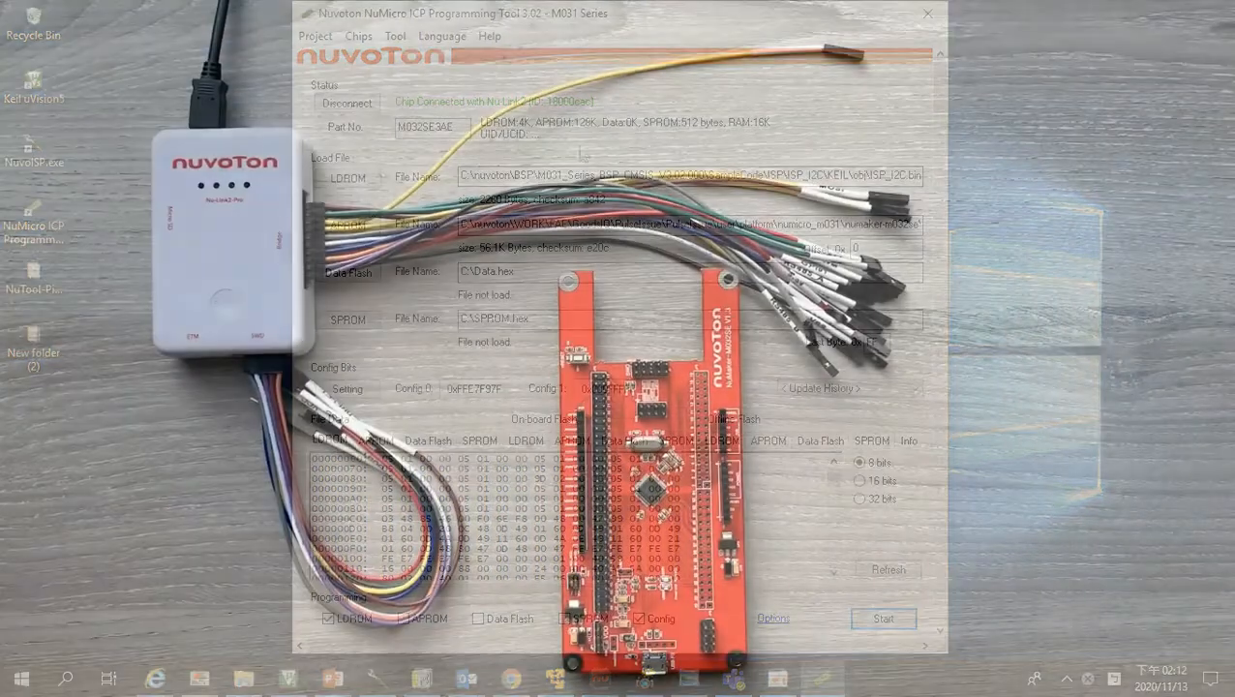
Close the ICP Programming Tool window after programming finishes.
left_click(926, 12)
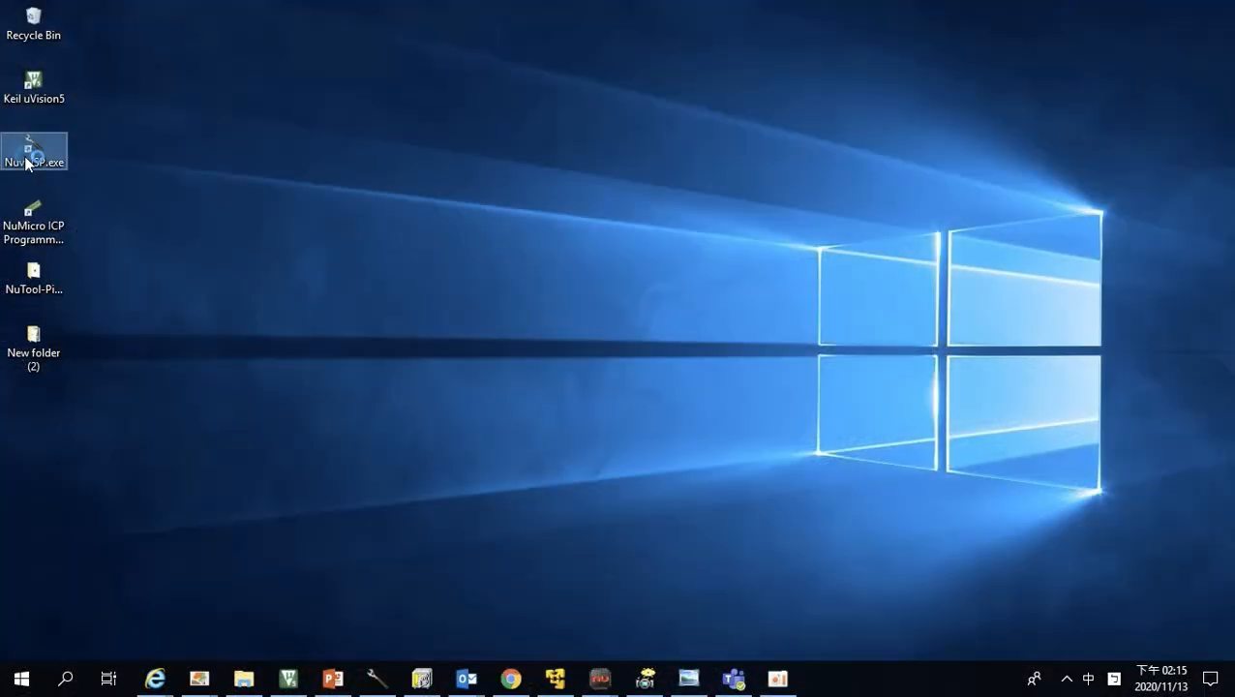
Launch NuvoISP.exe and connect to the chip using the I2C interface.
double_click(34, 145)
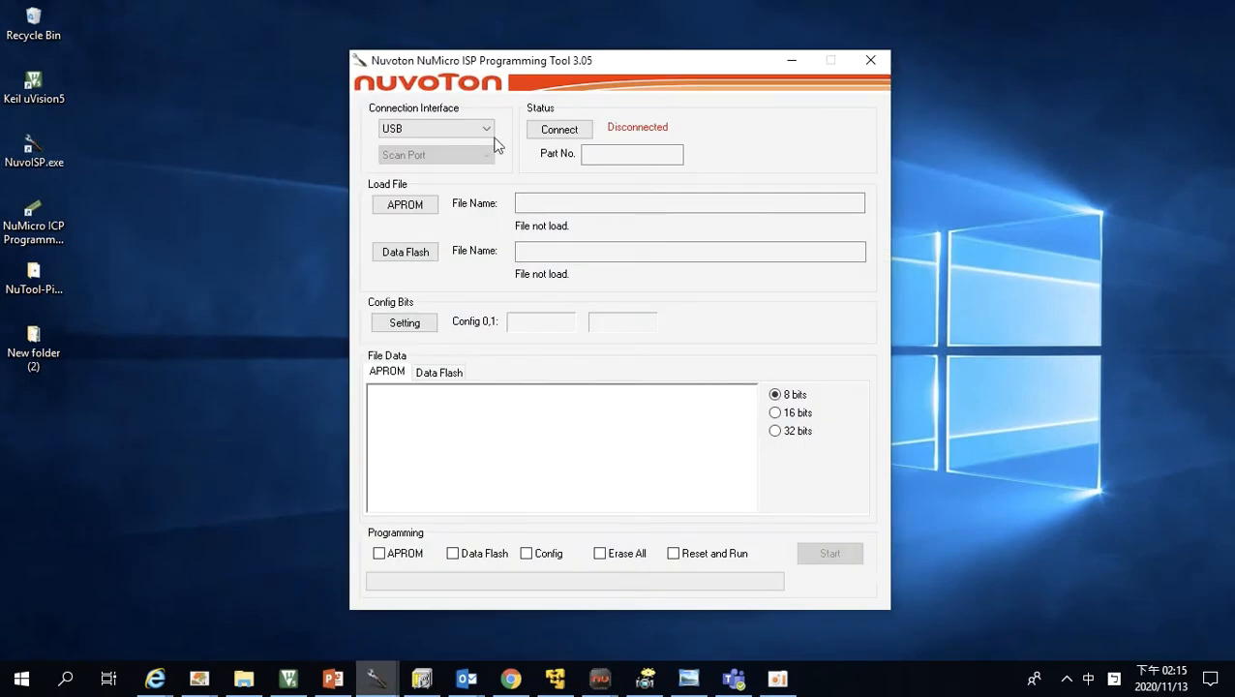
left_click(435, 128)
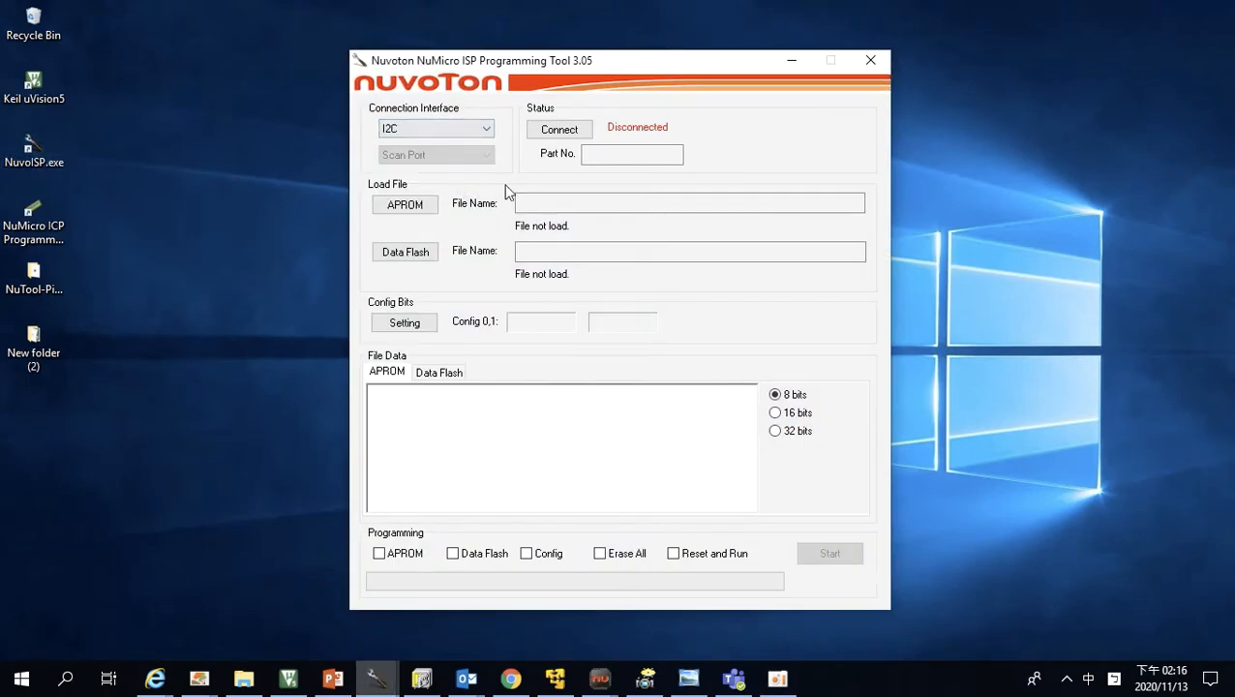
left_click(558, 129)
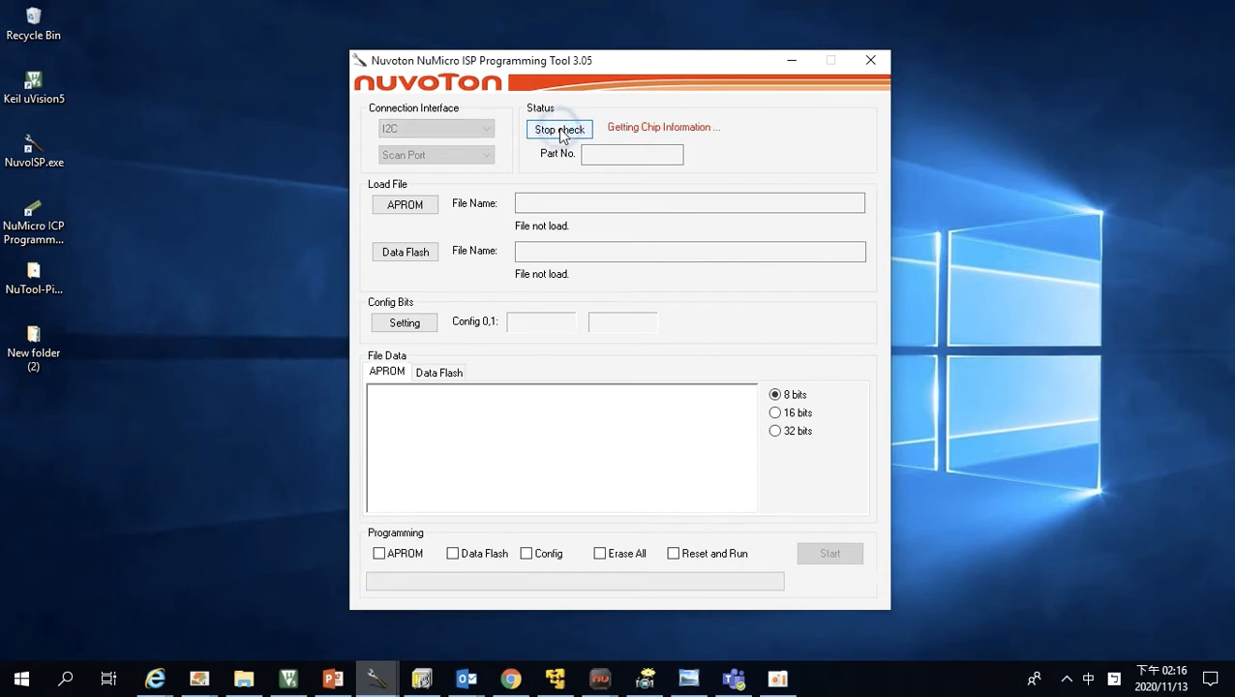
left_click(560, 129)
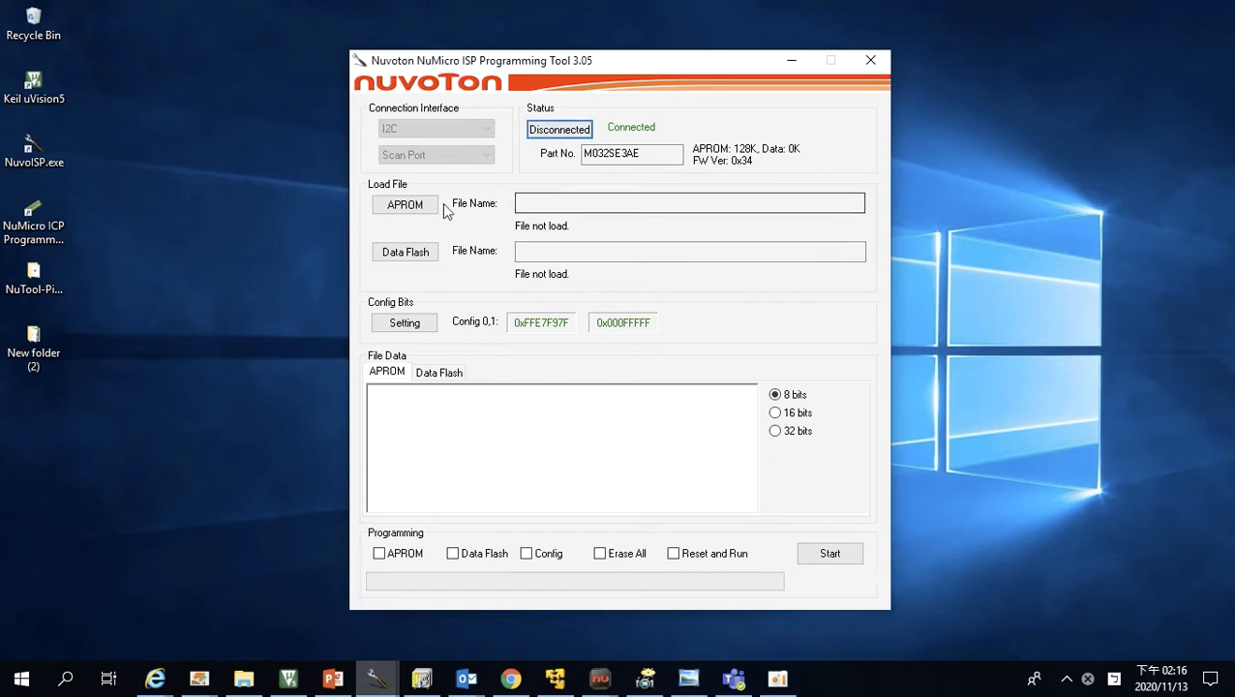
Load 2KB.bin as the APROM image and tick APROM for programming.
left_click(404, 204)
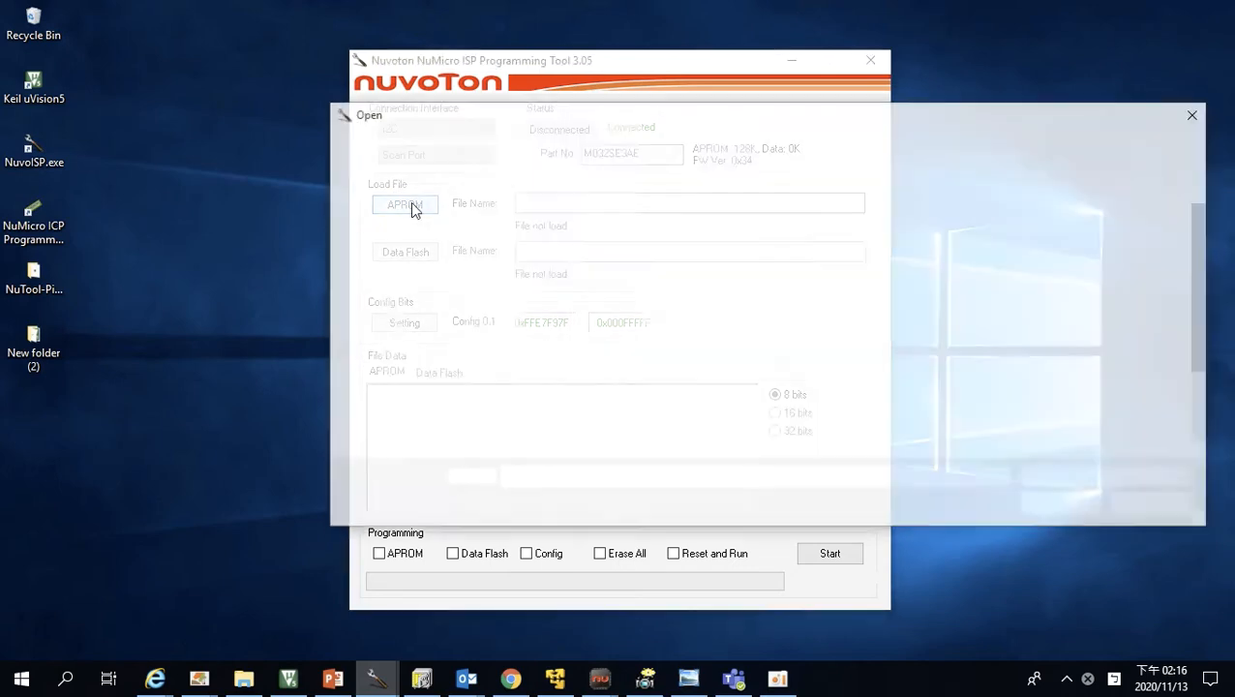
left_click(404, 203)
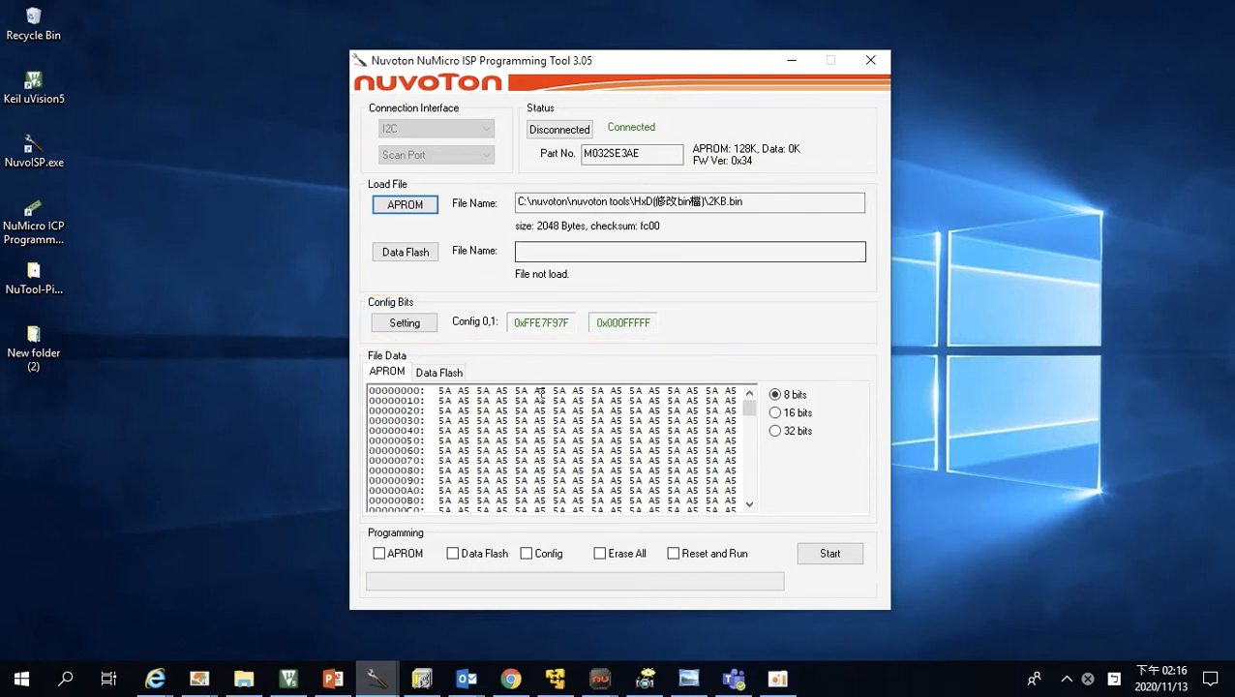
left_click(378, 553)
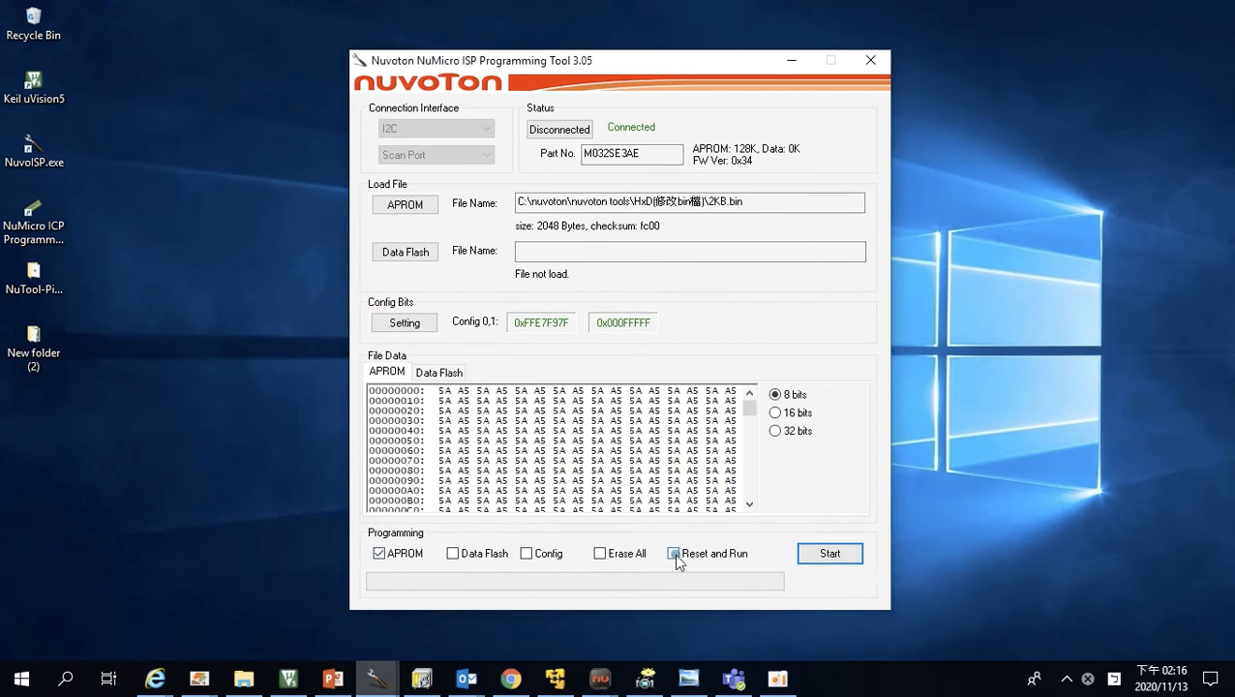
Start programming 2KB.bin into APROM and follow the progress bar.
left_click(829, 553)
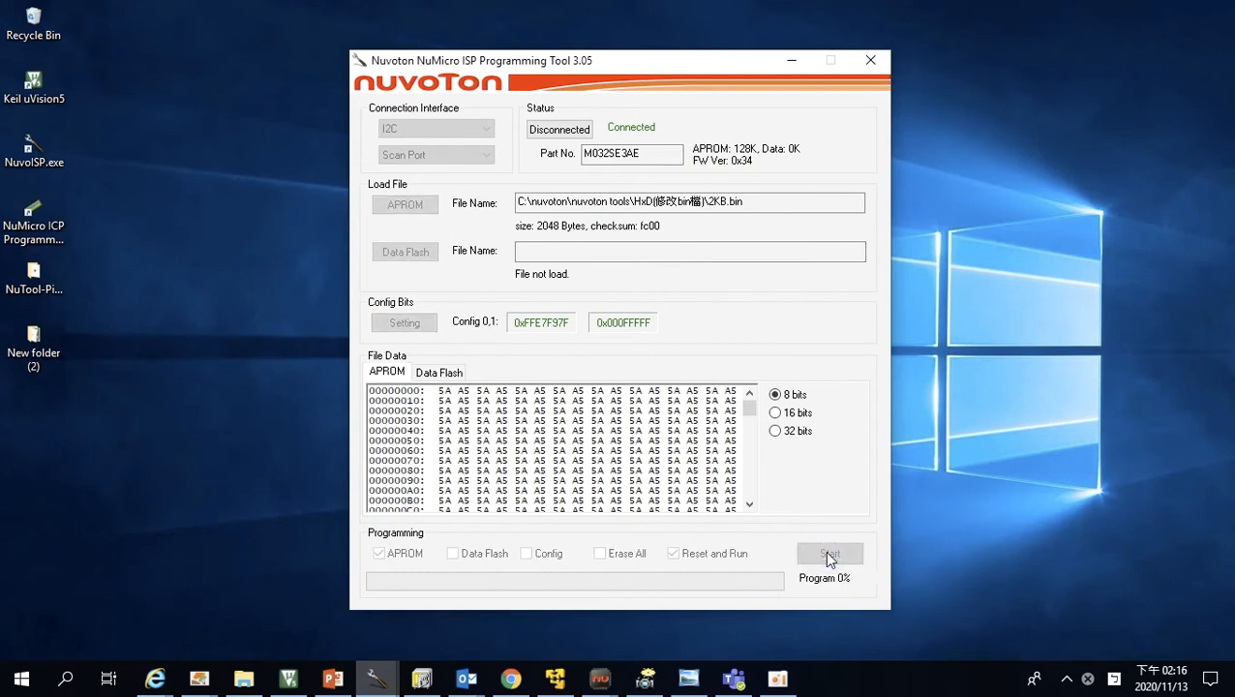
left_click(829, 553)
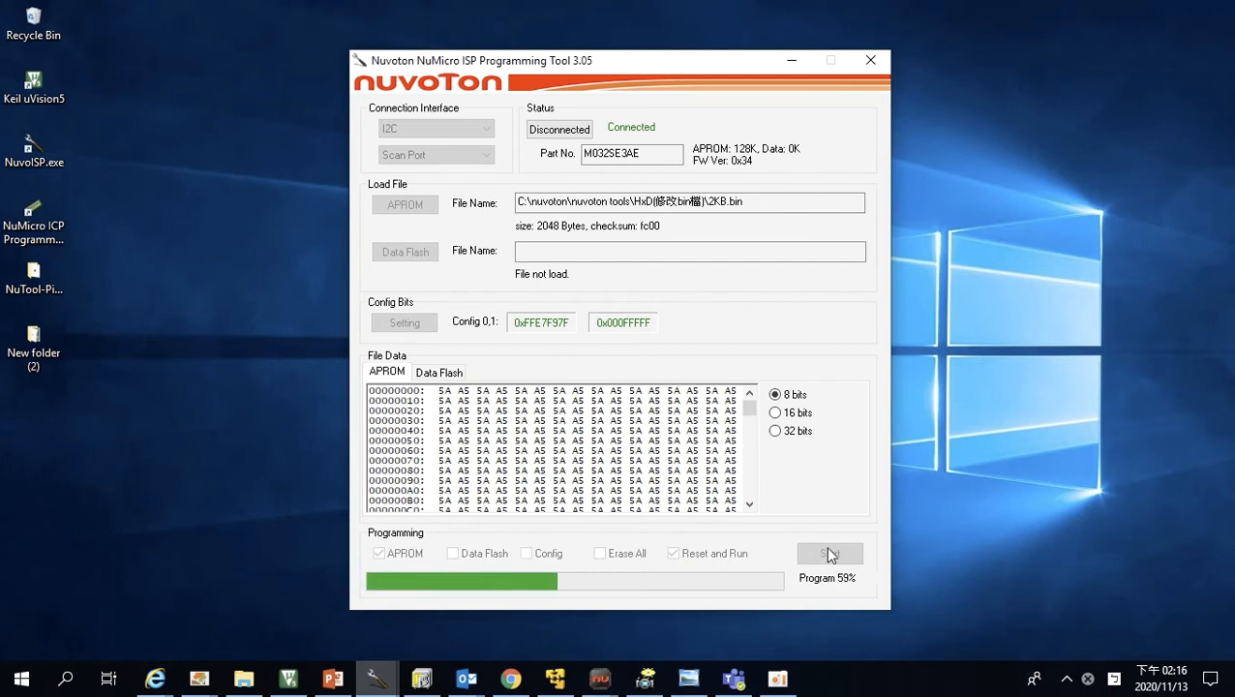